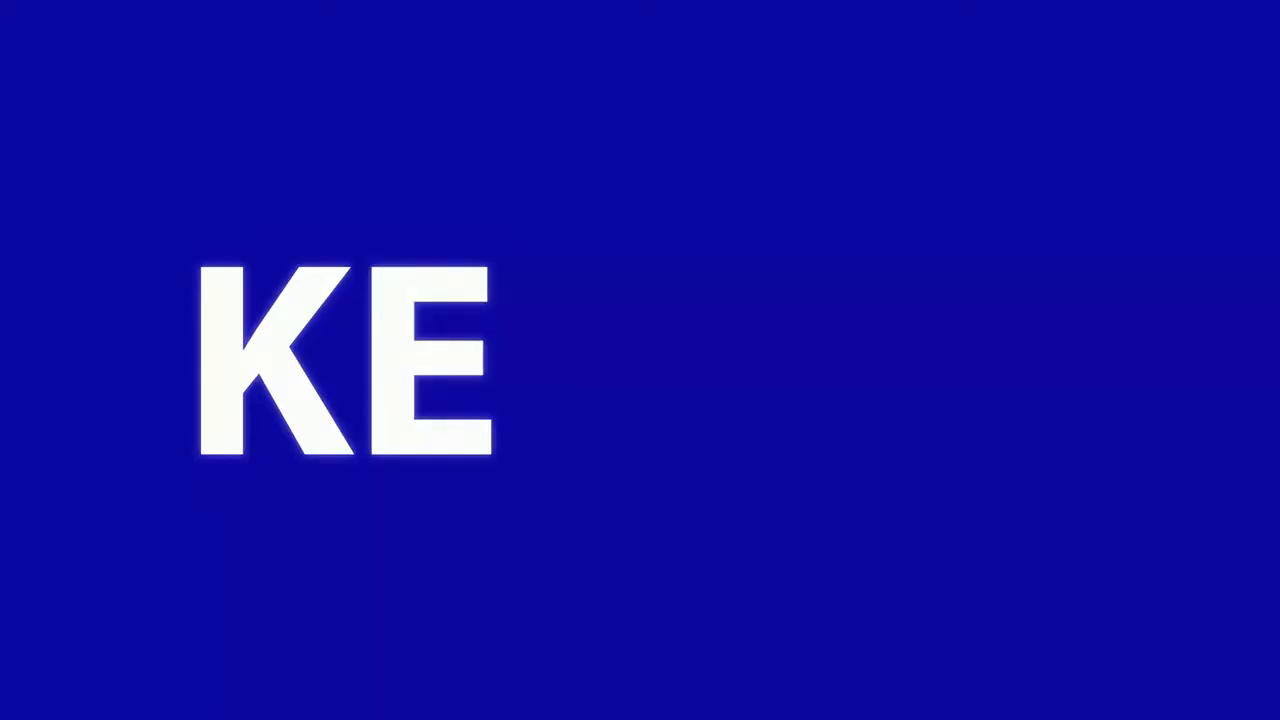
pyautogui.write('4E')
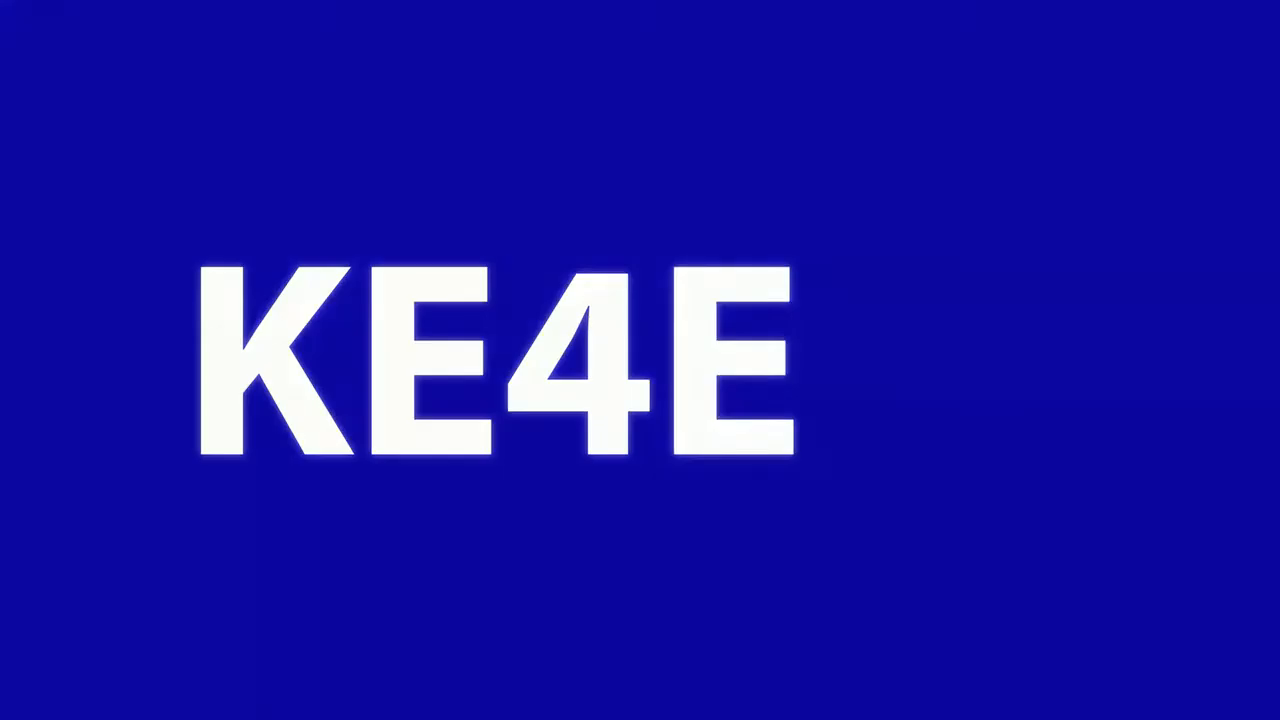
pyautogui.write('ST')
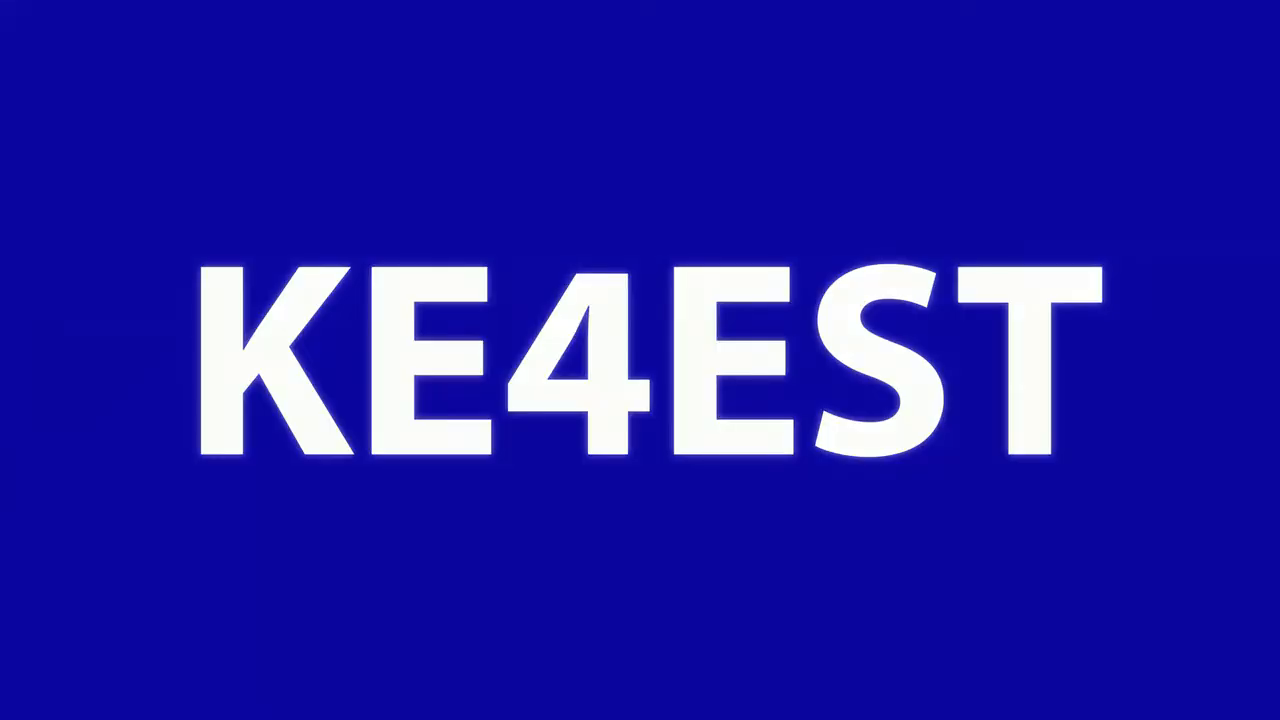